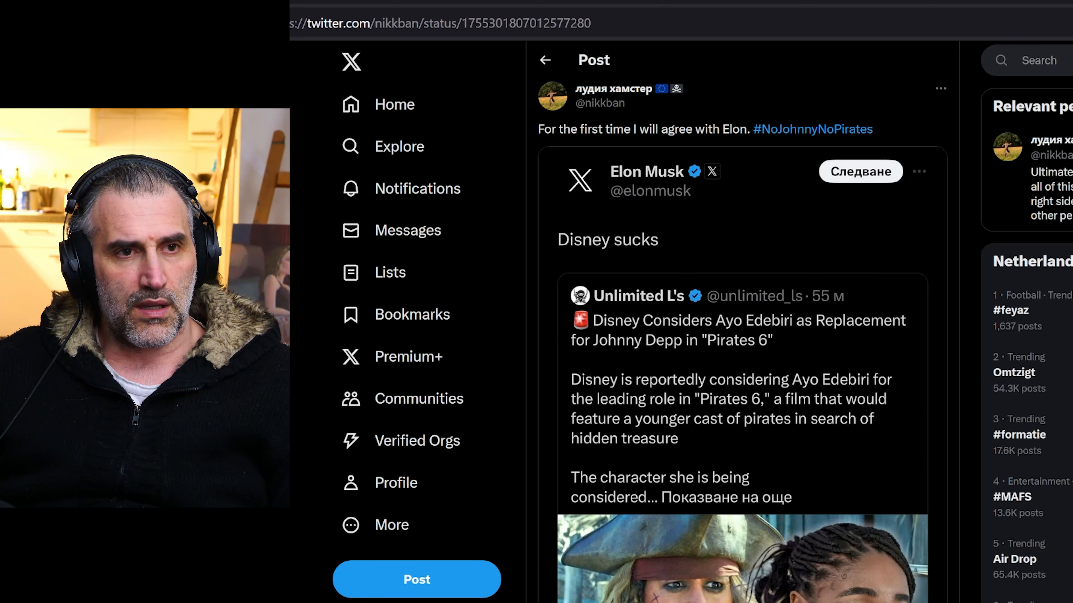
- Show the search results for posts tagged #NoJohnnyNoPirates
left_click(811, 128)
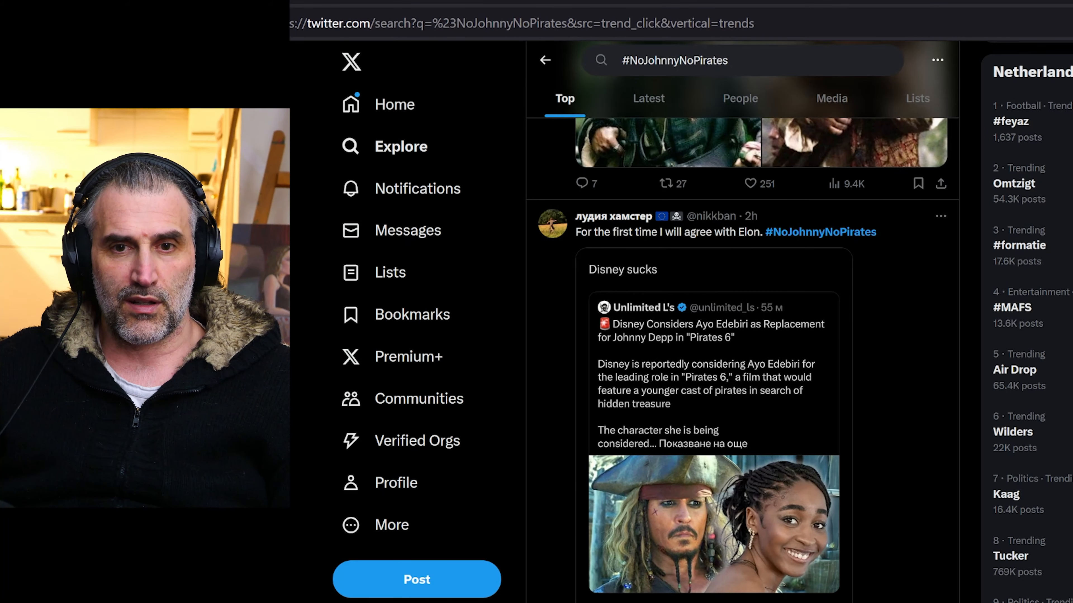
- Open the Unlimited L's Pirates 6 replacement post and highlight the word Irishwoman
left_click(395, 104)
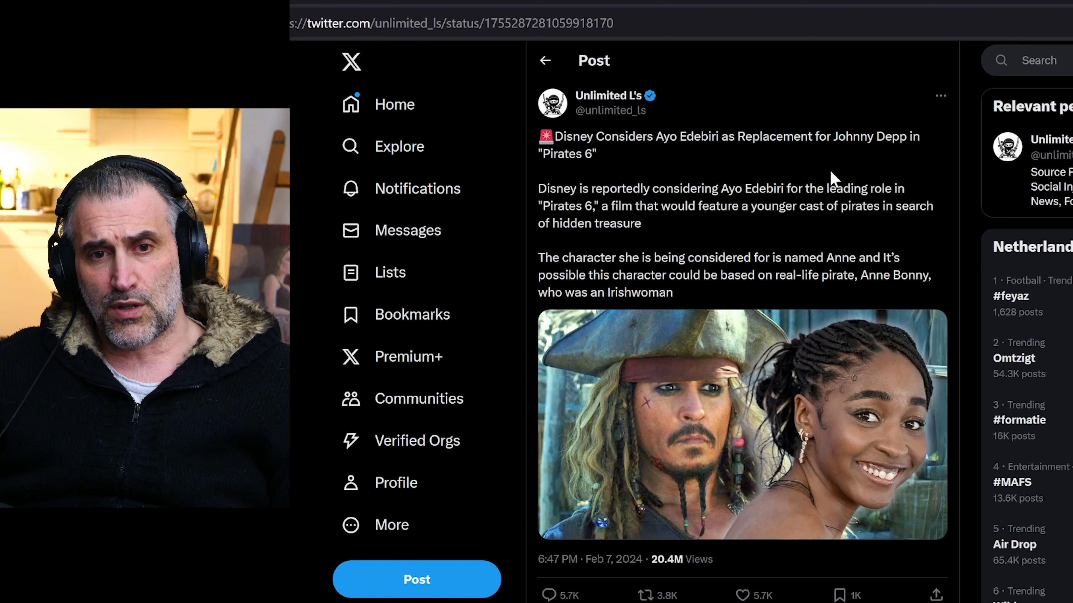
mouse_move(567, 251)
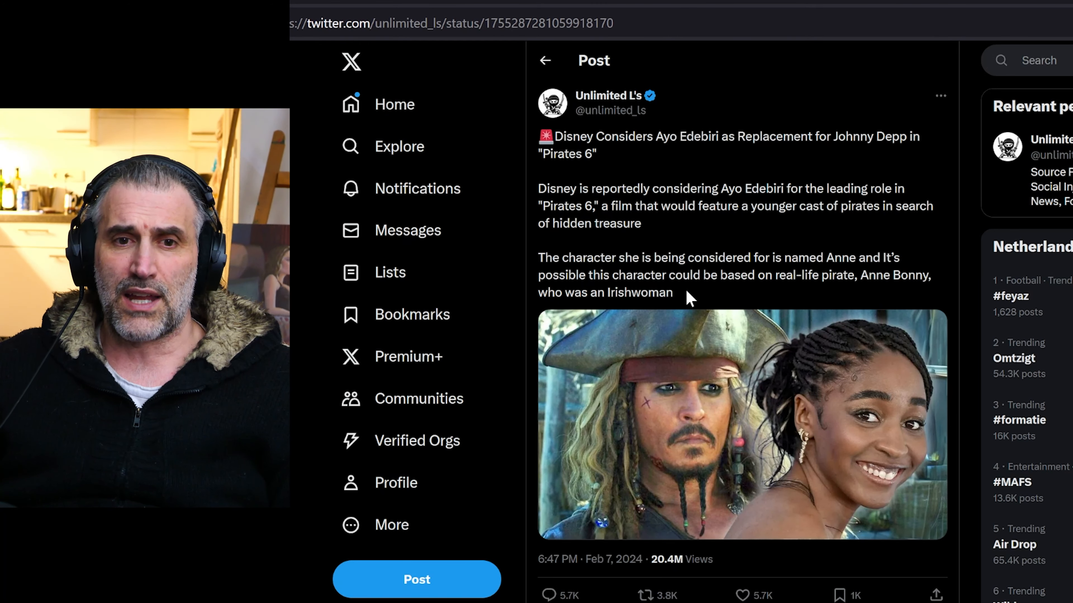
double_click(631, 292)
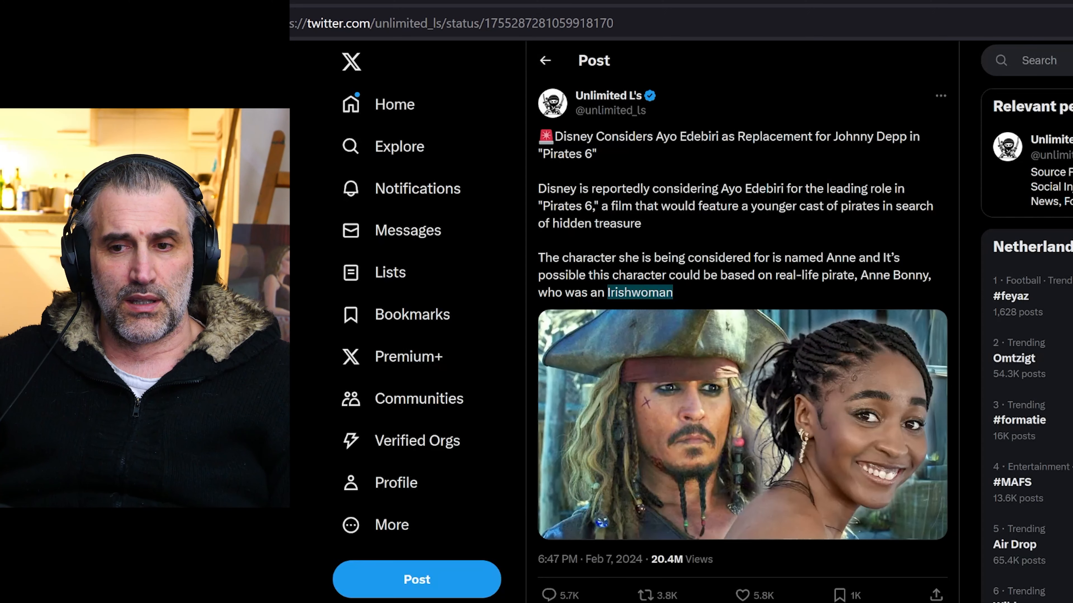
scroll("down", 3)
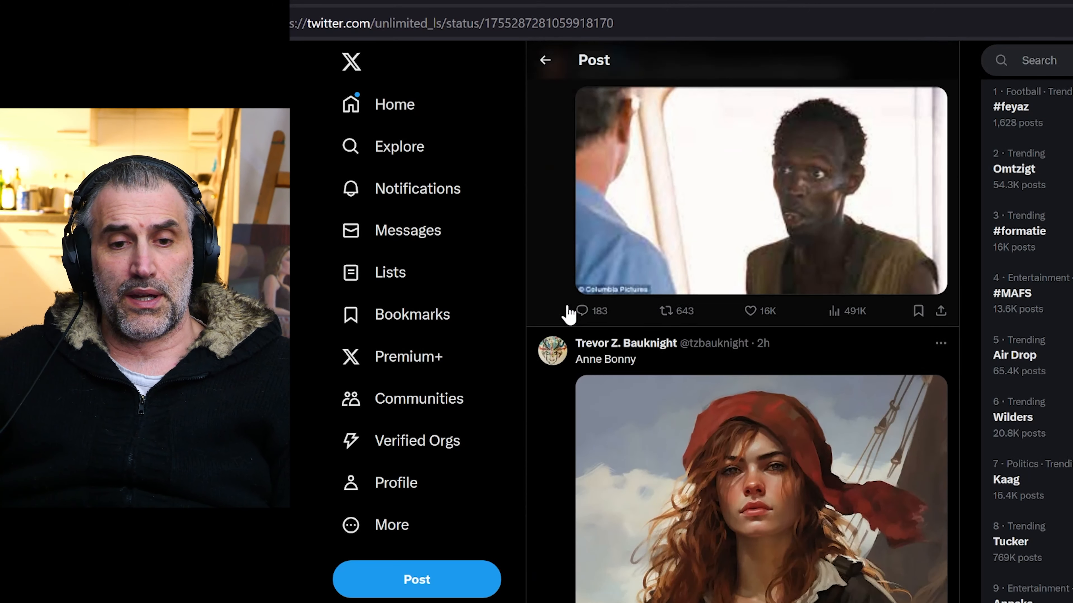
left_click(759, 488)
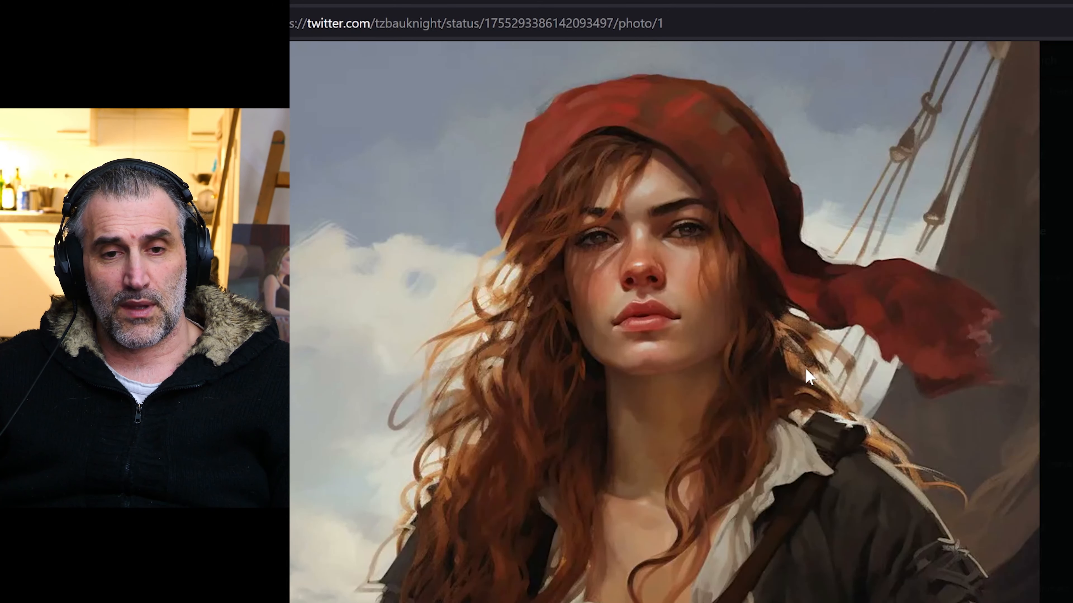
mouse_move(693, 194)
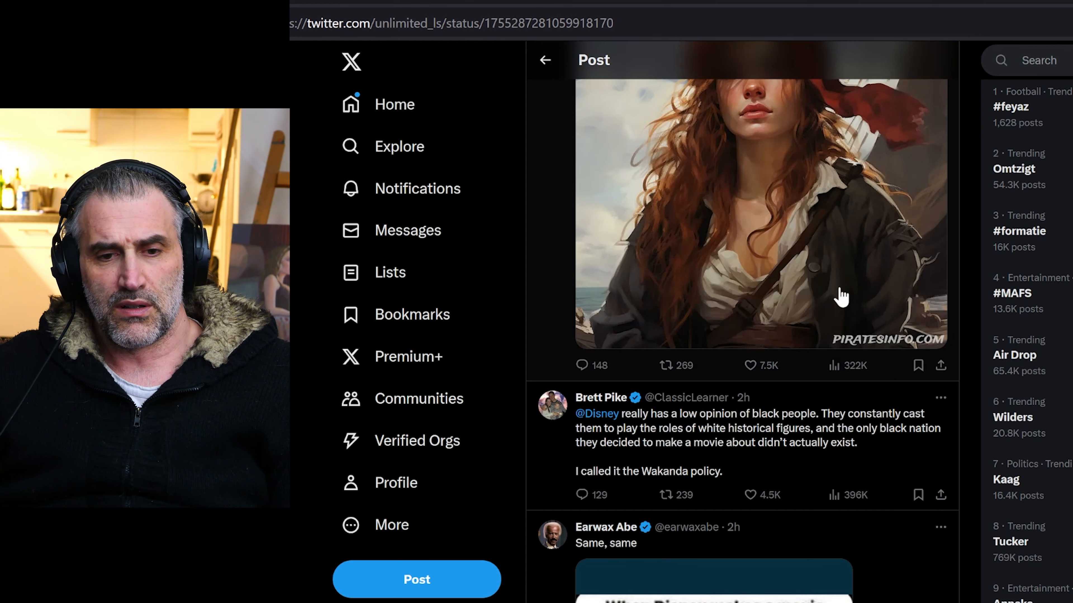
scroll("down", 3)
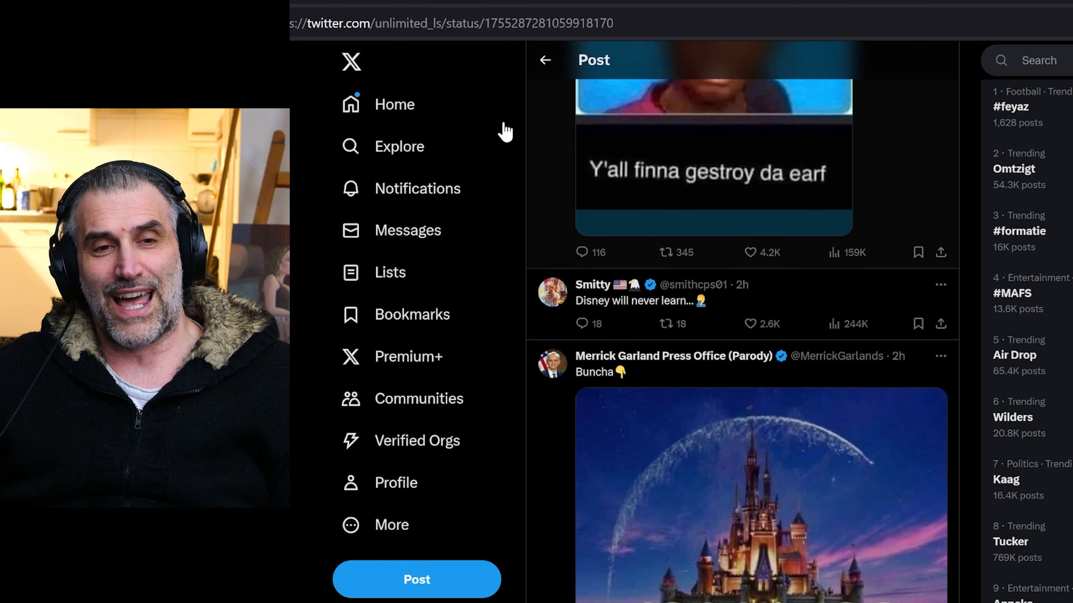
scroll("down", 3)
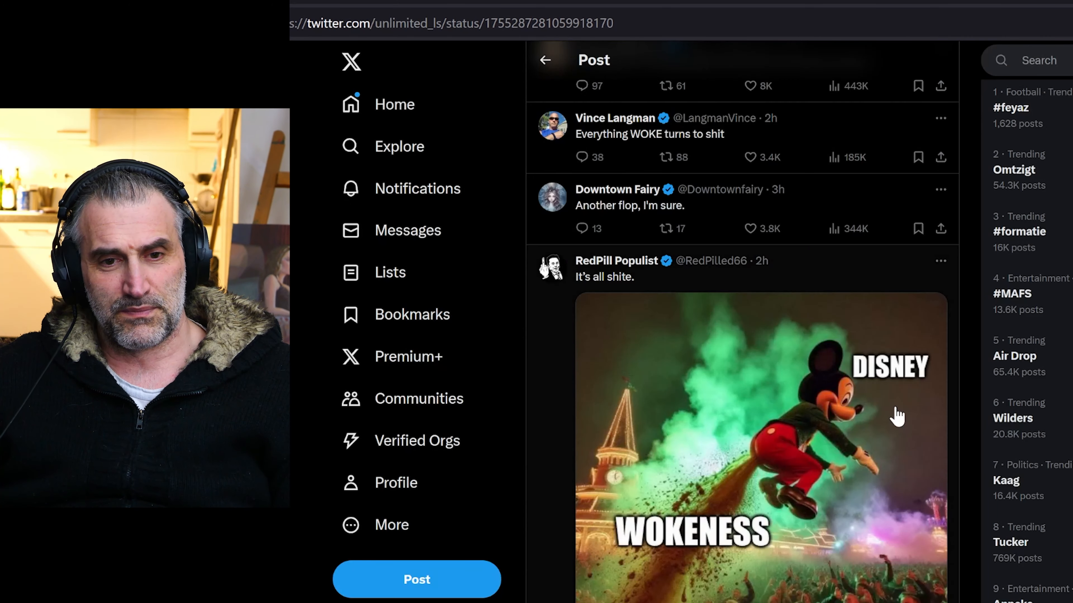
scroll("down", 3)
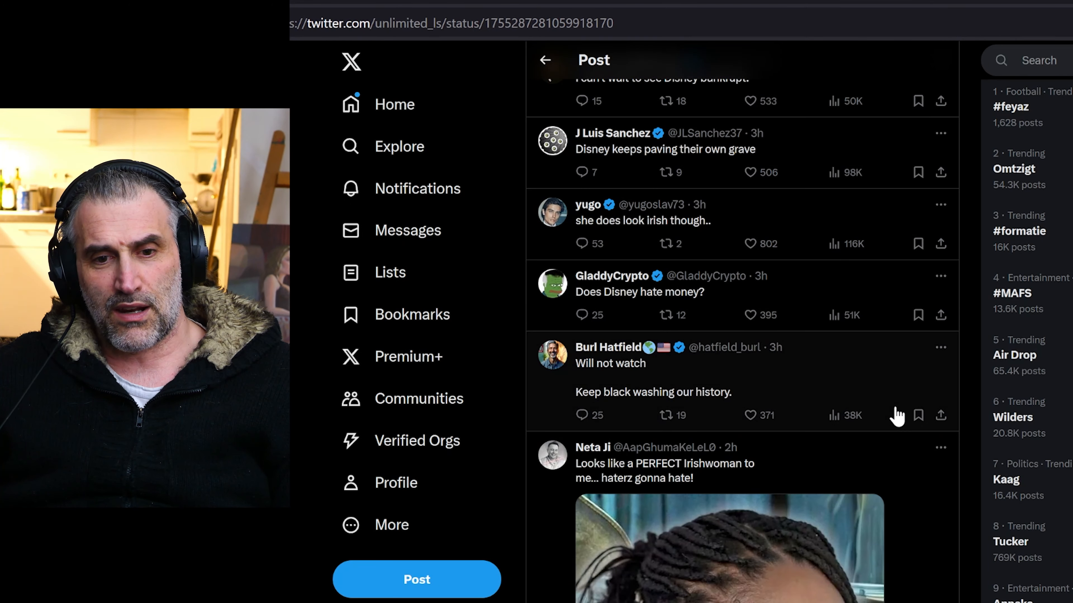
scroll("down", 3)
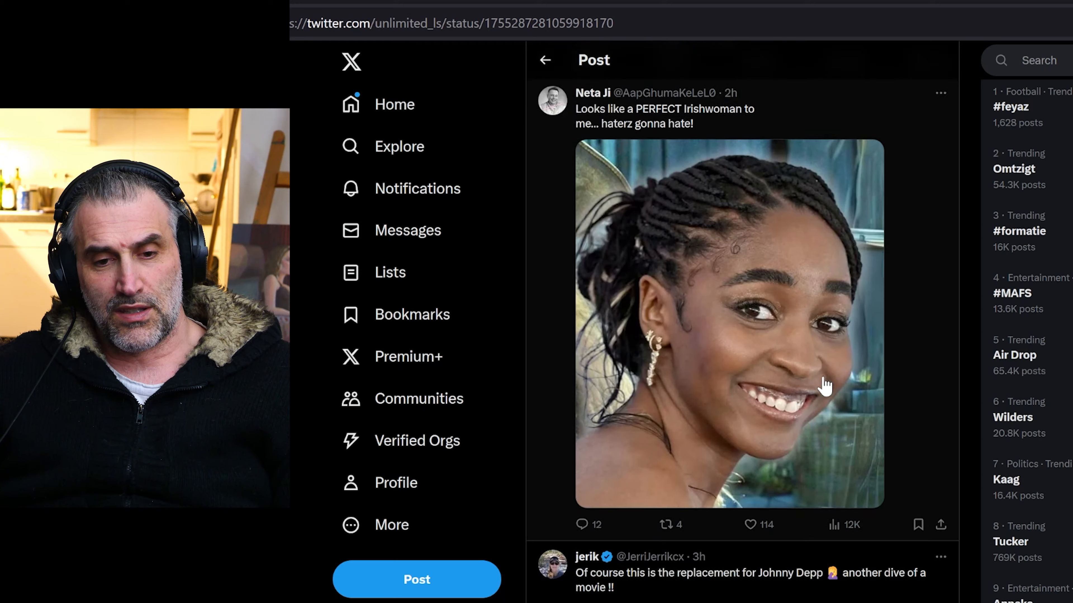
scroll("down", 3)
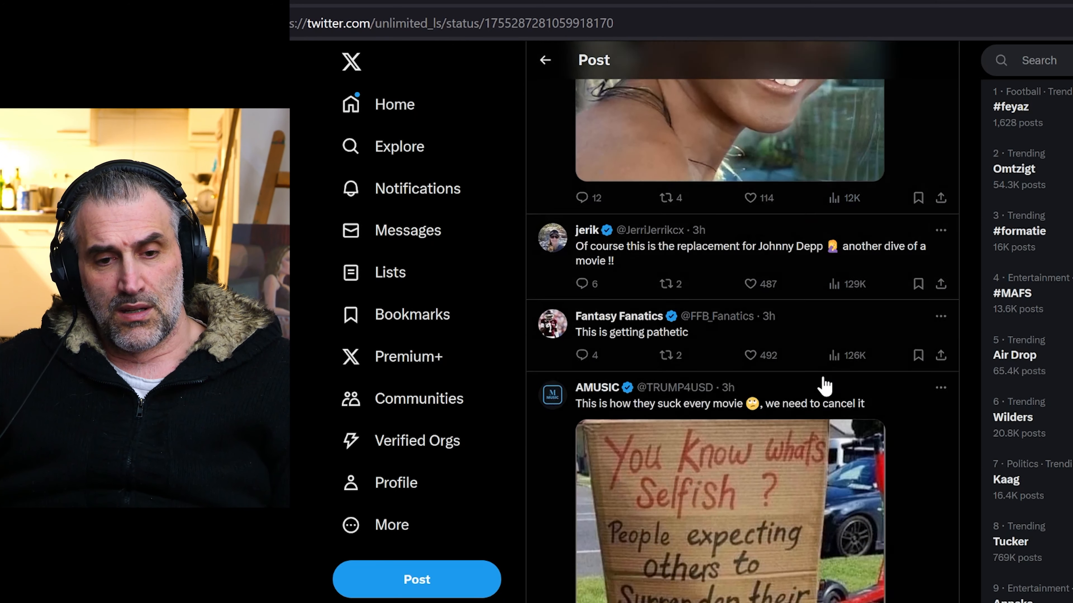
scroll("down", 3)
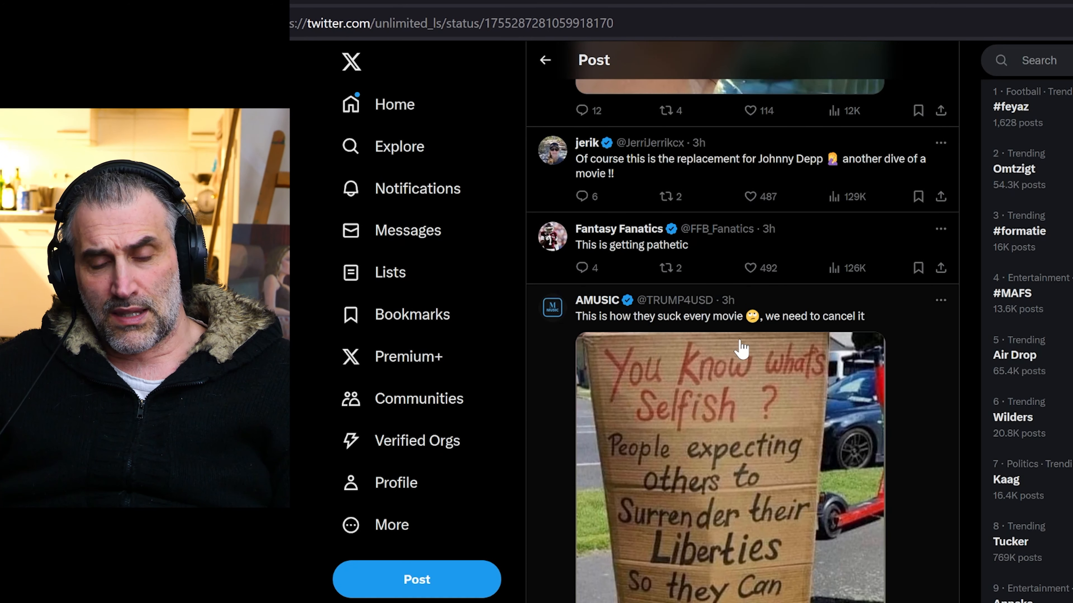
scroll("down", 3)
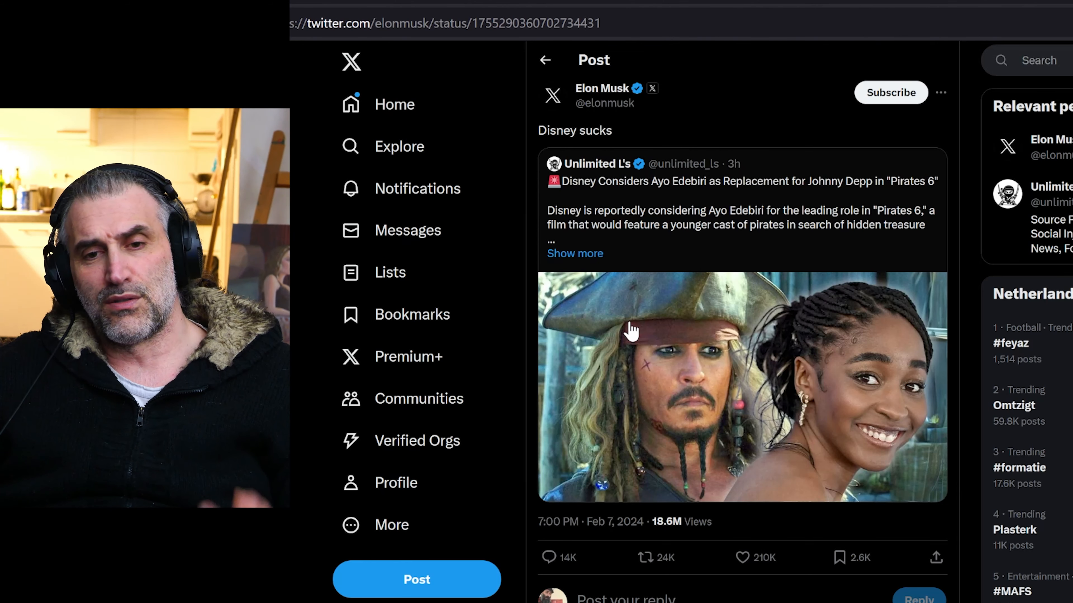
mouse_move(615, 323)
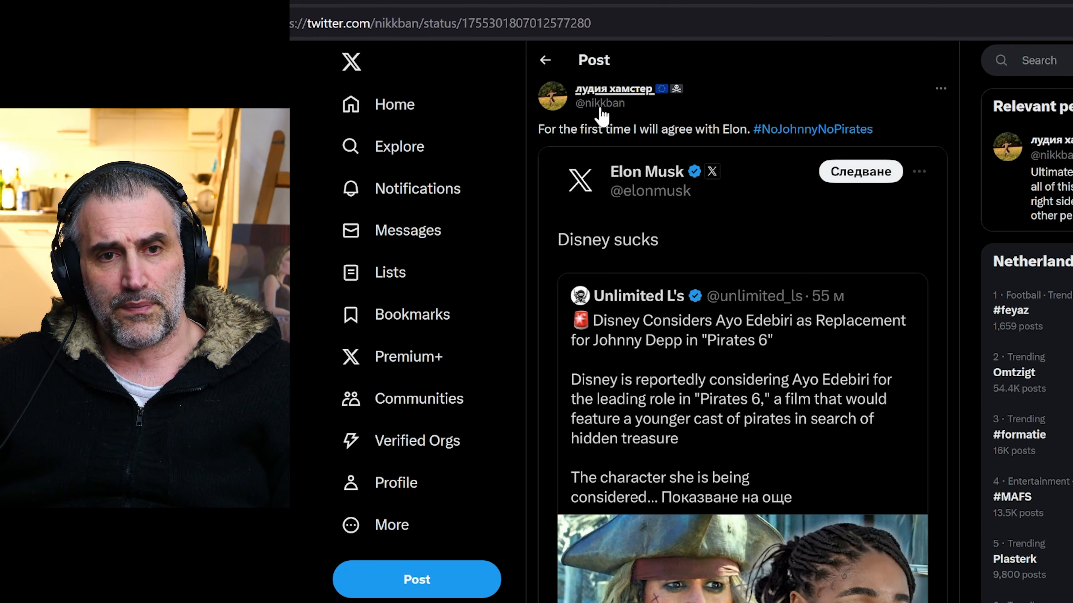
- Show the Top results for #NoJohnnyNoPirates and scroll to the replies mocking Disney's casting
left_click(812, 130)
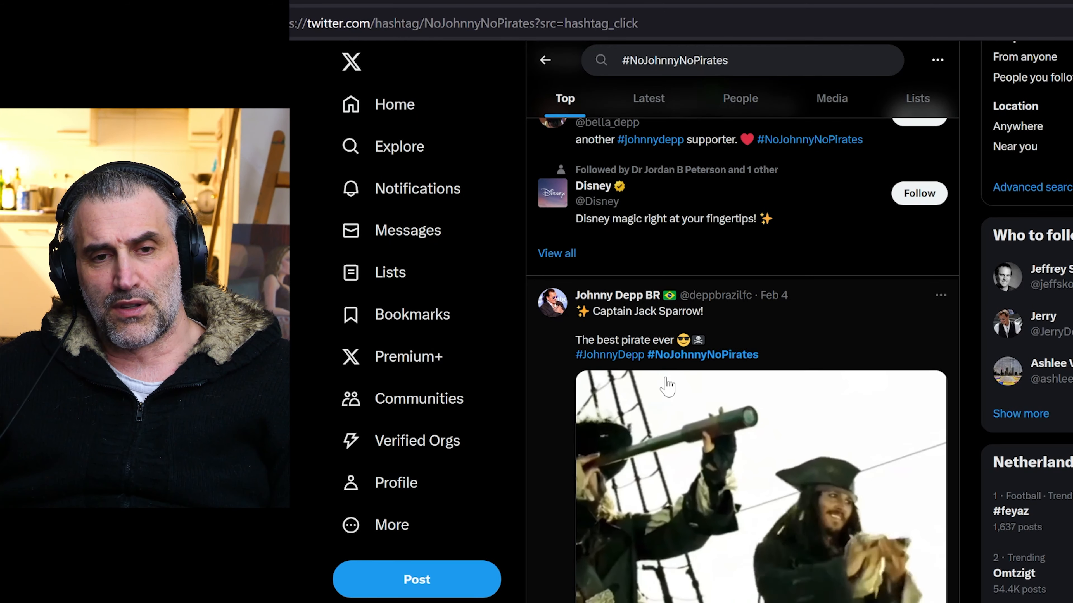
scroll("down", 3)
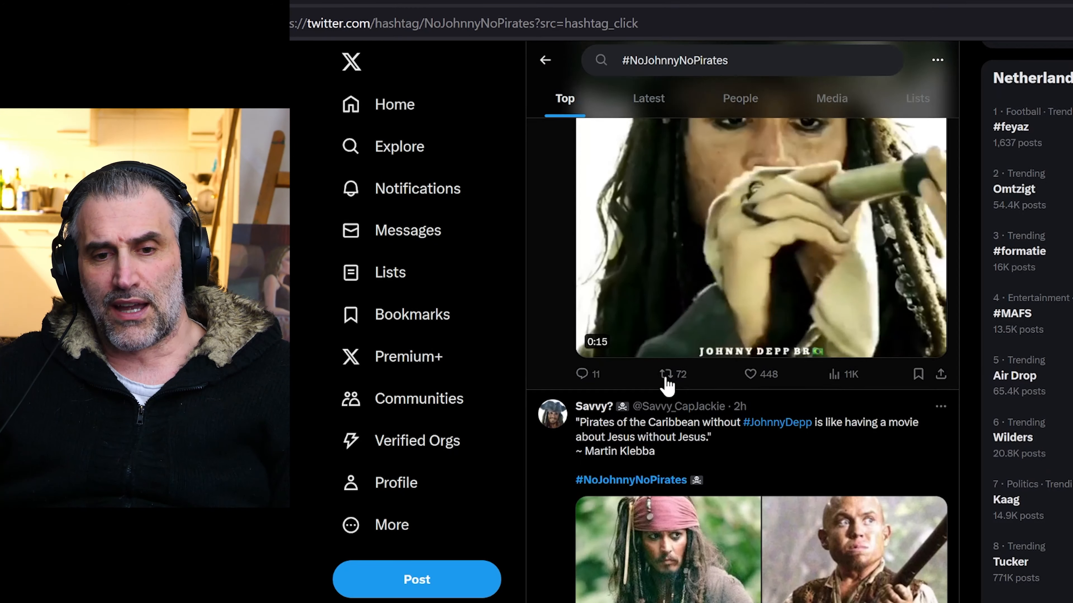
scroll("down", 3)
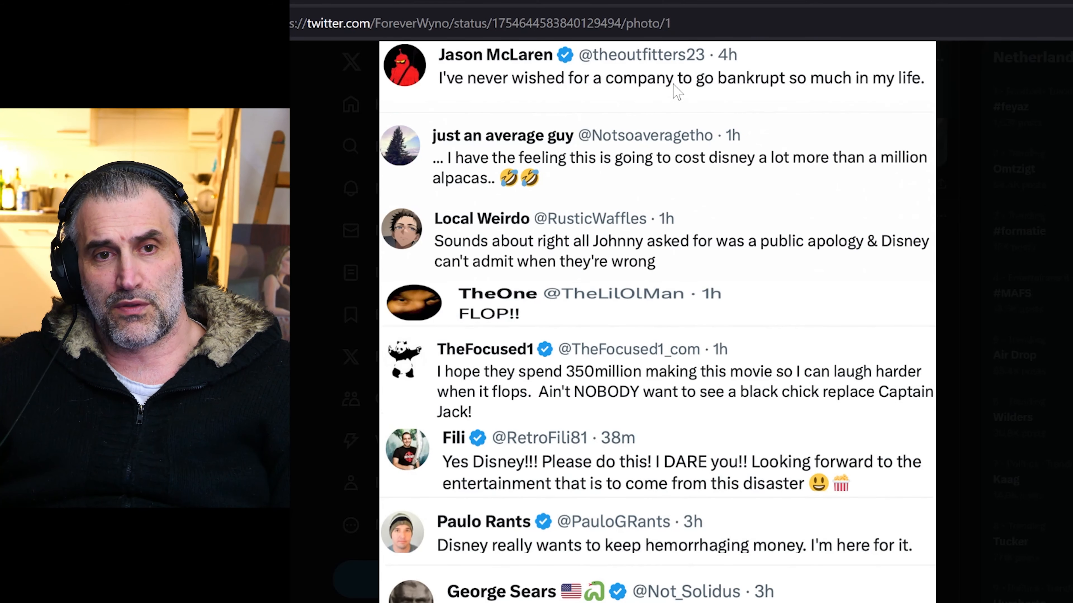
mouse_move(904, 92)
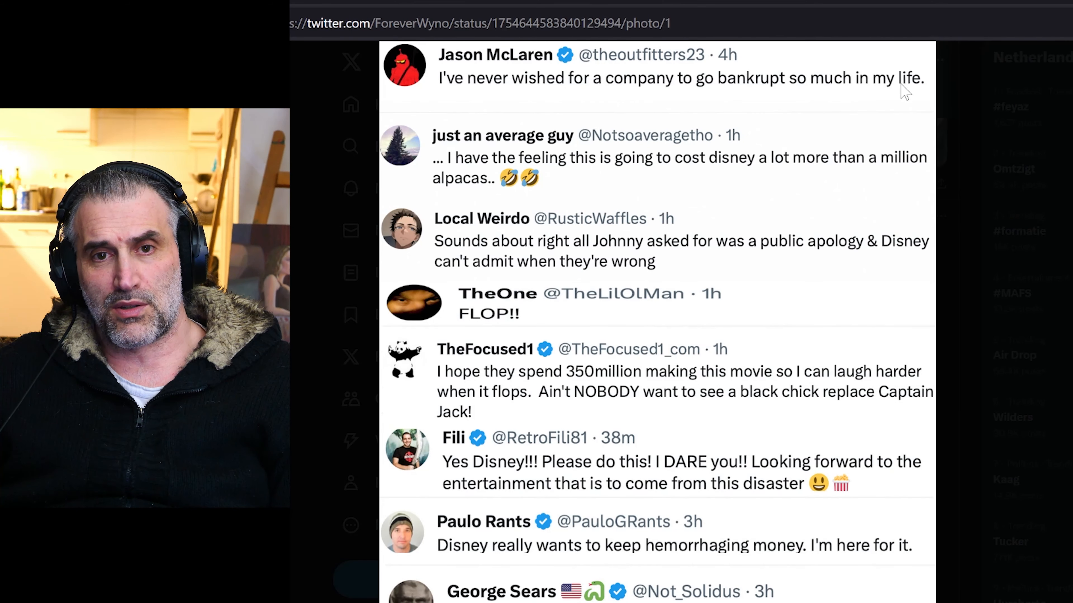
mouse_move(640, 171)
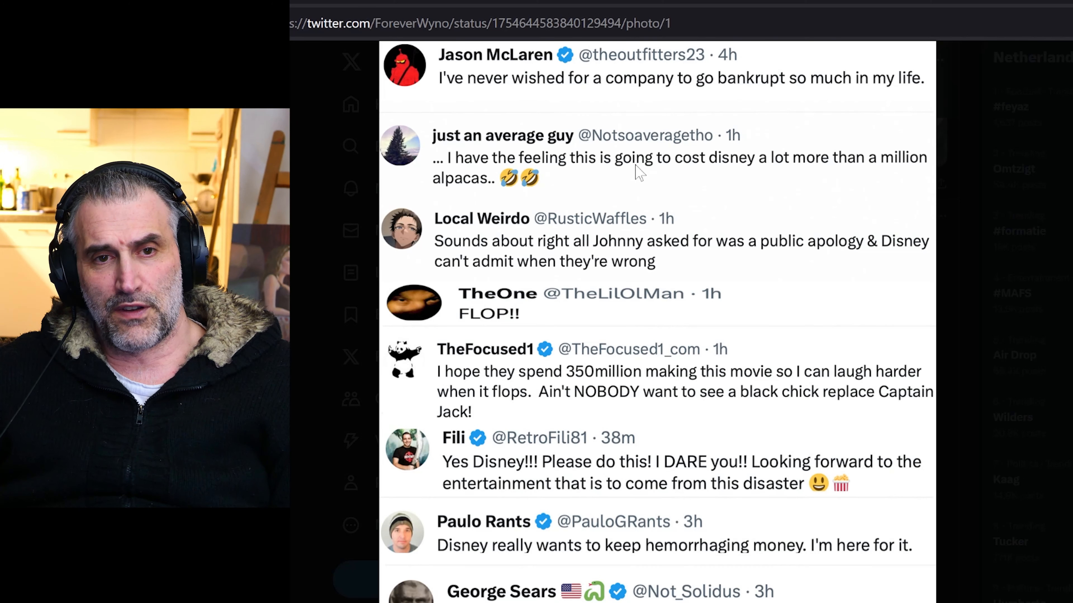
mouse_move(800, 171)
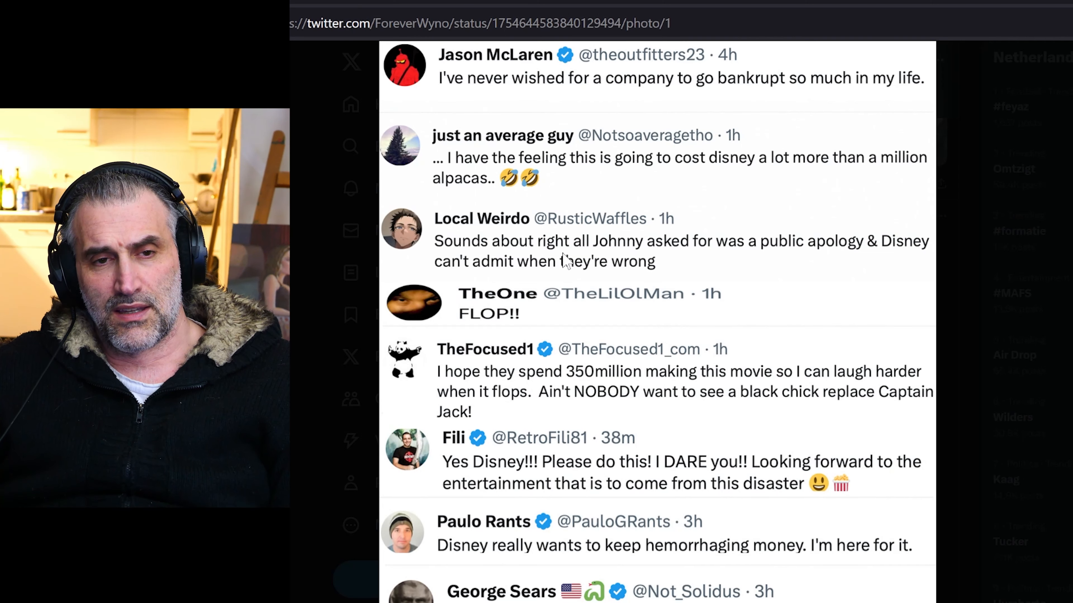
mouse_move(798, 259)
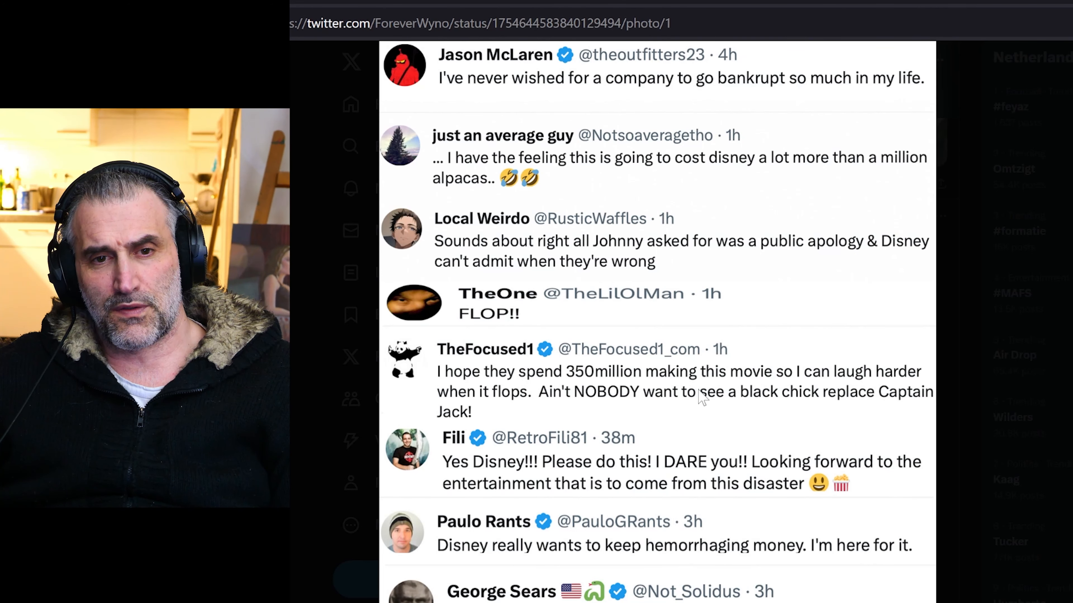
mouse_move(537, 417)
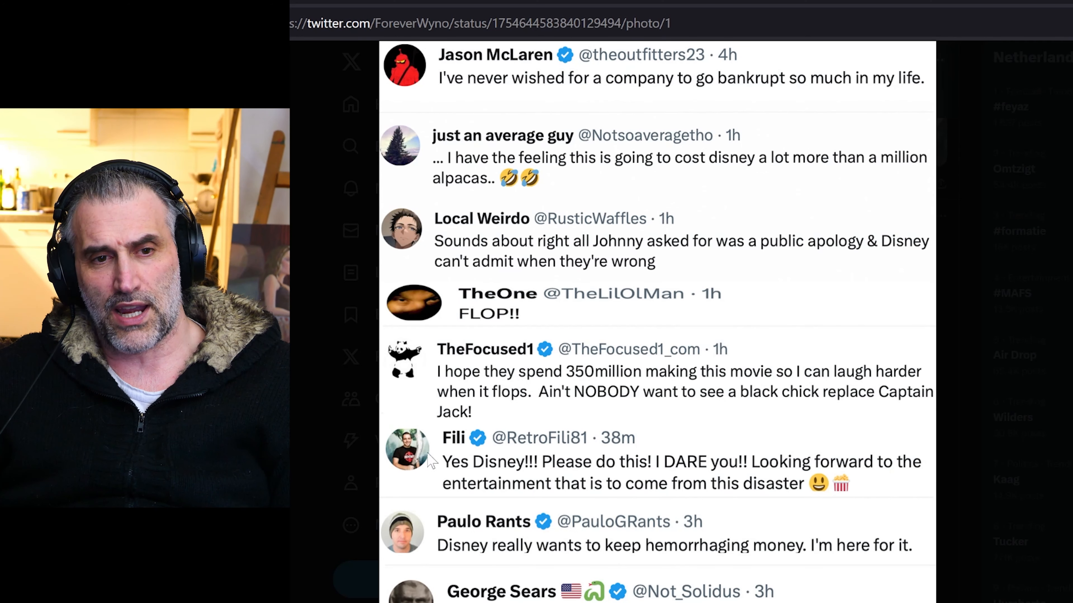
mouse_move(764, 506)
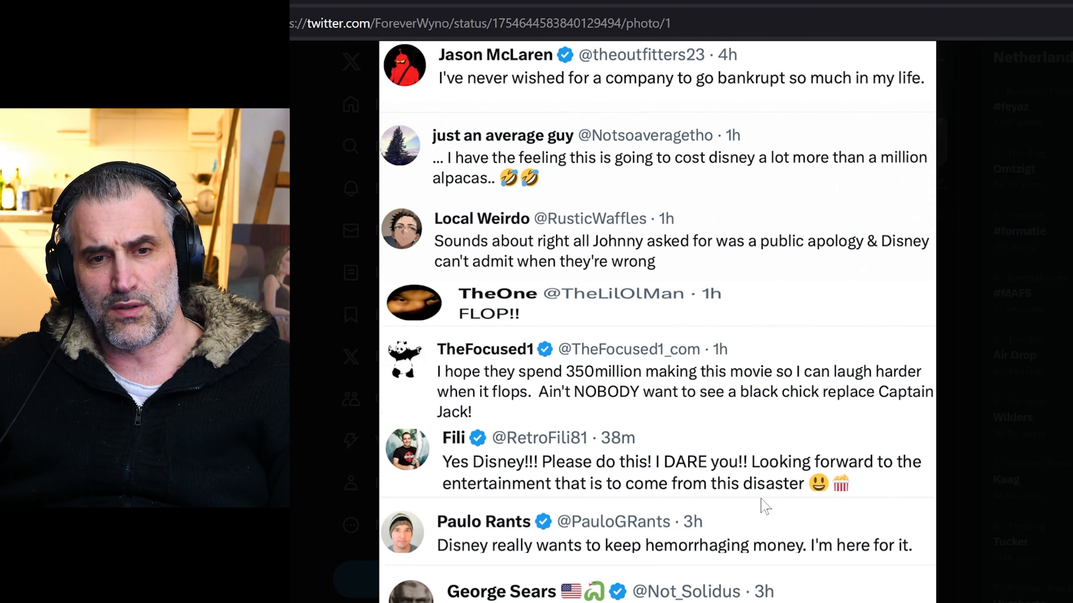
mouse_move(565, 505)
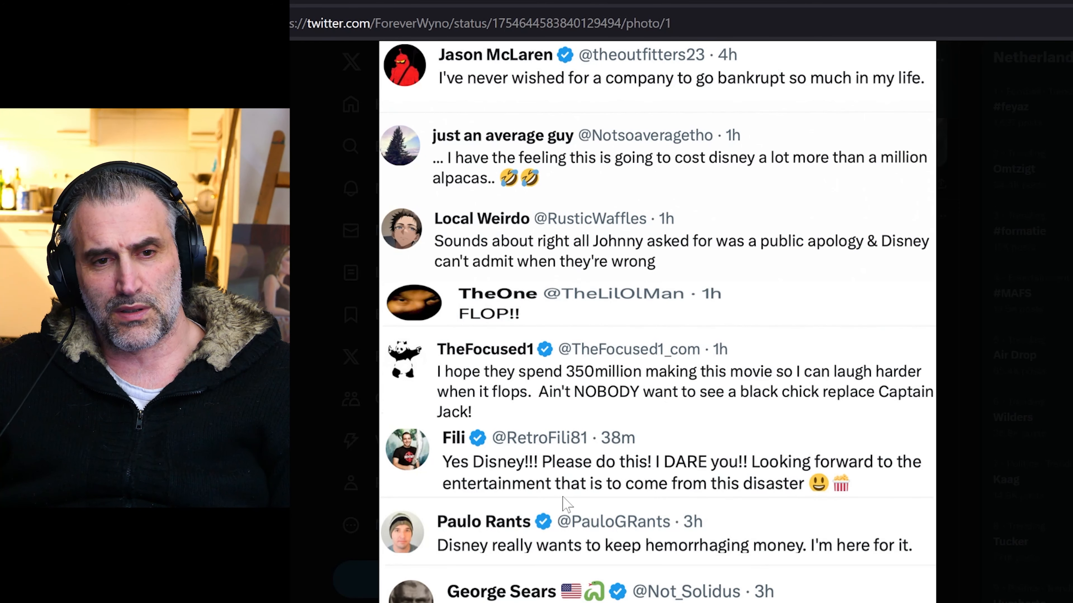
mouse_move(617, 496)
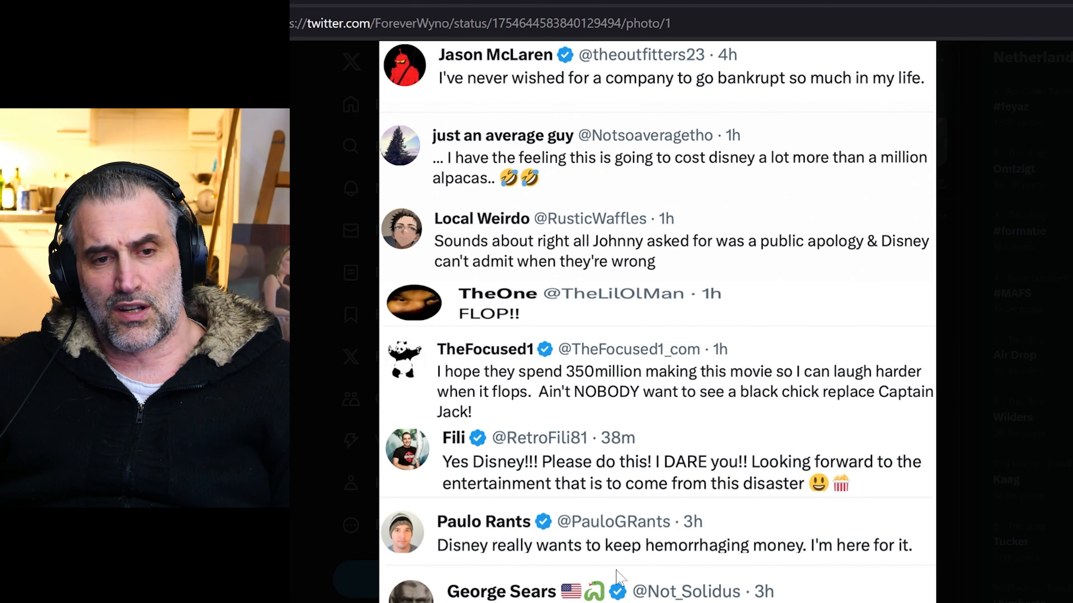
mouse_move(792, 563)
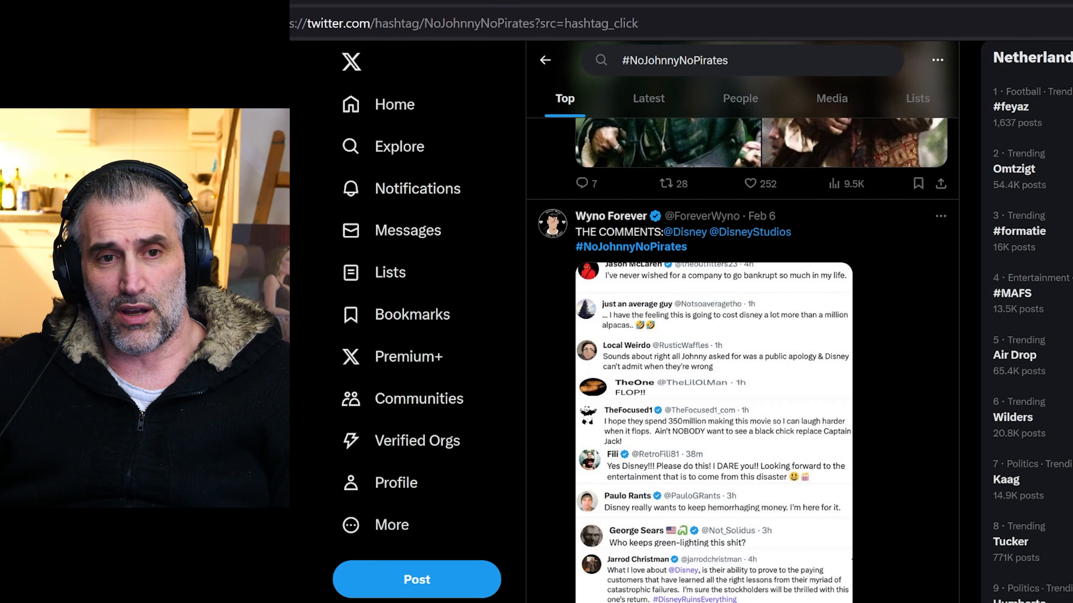
- Scroll the #NoJohnnyNoPirates results down to Arwen sparrow's Disney and Elon Musk post
scroll("down", 3)
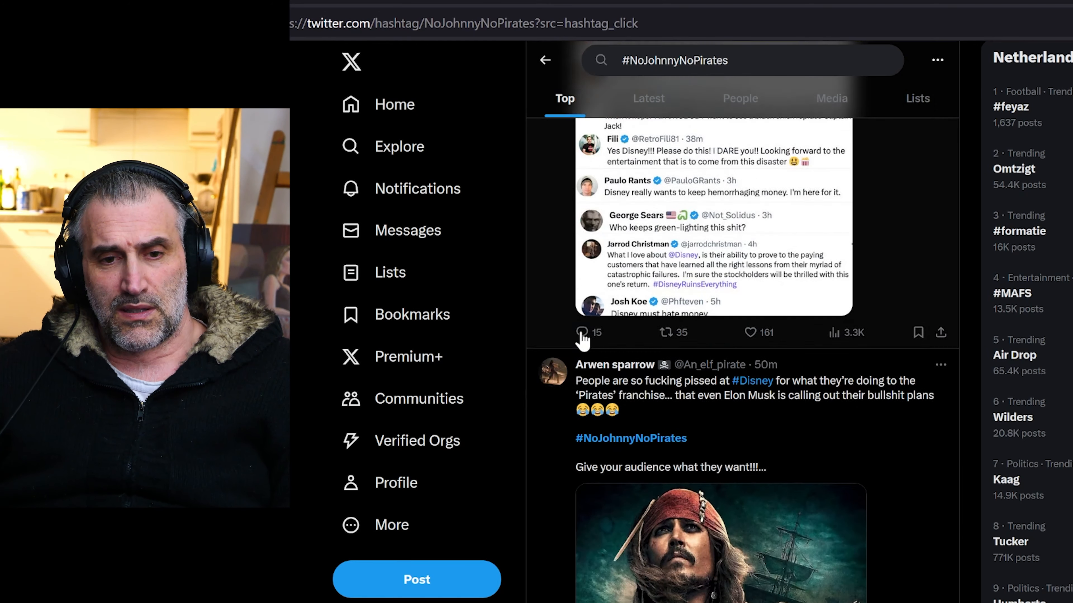
scroll("down", 3)
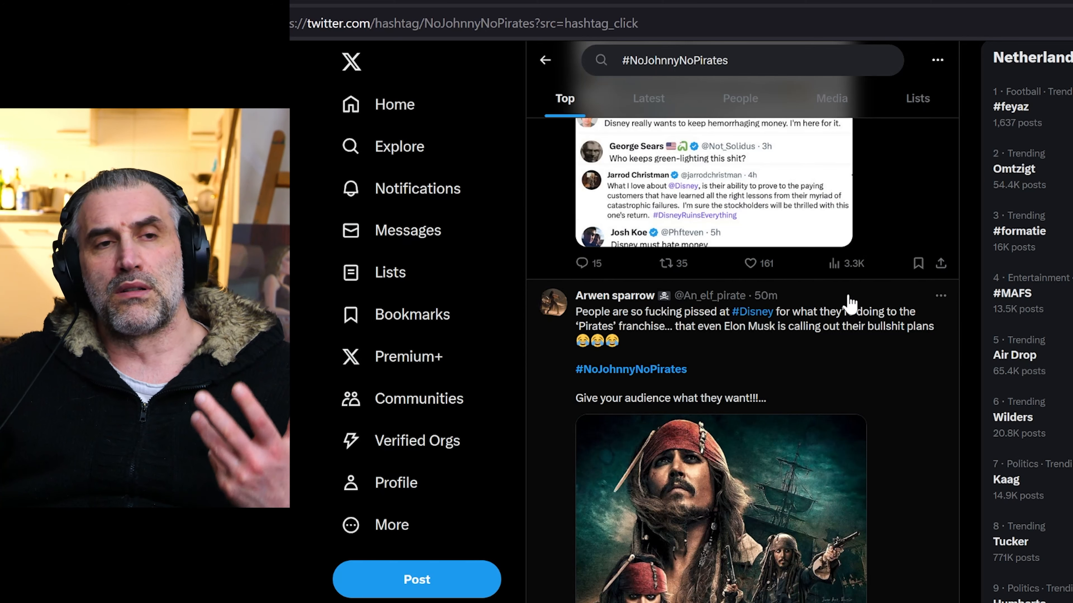
mouse_move(840, 305)
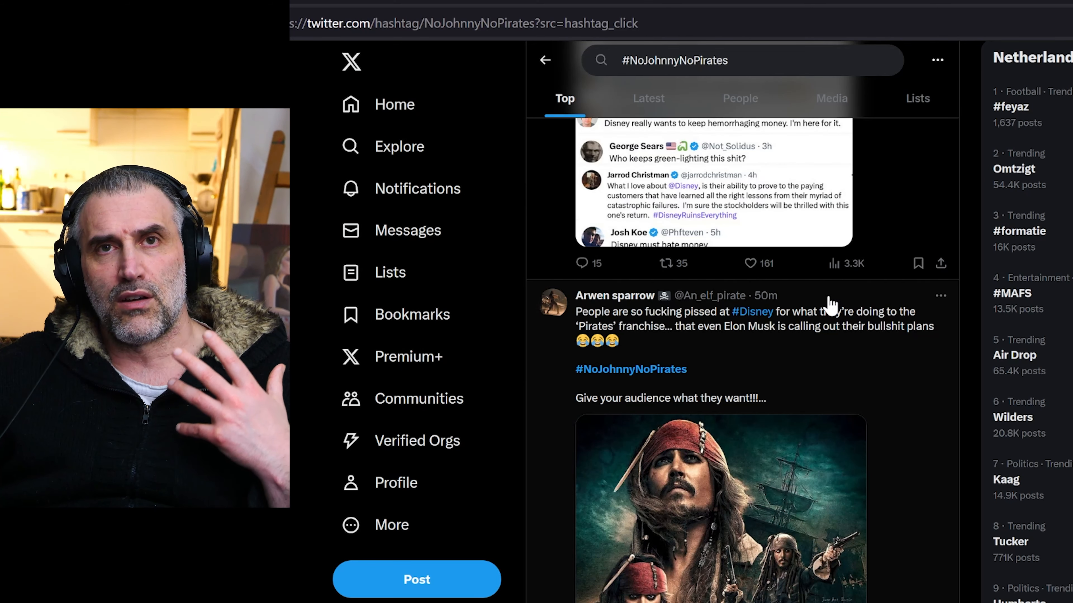
mouse_move(820, 302)
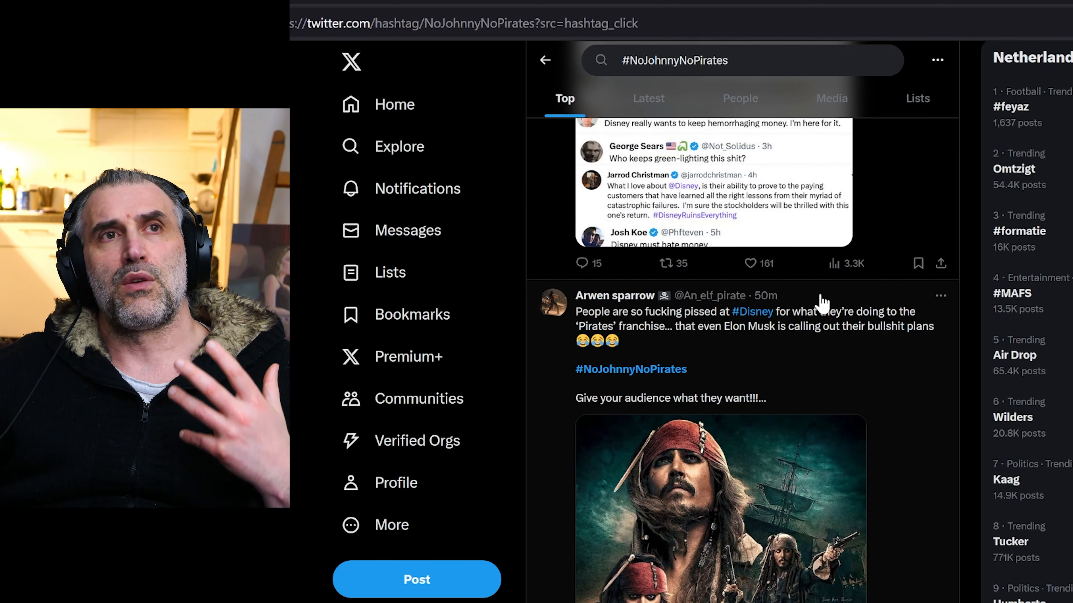
mouse_move(855, 302)
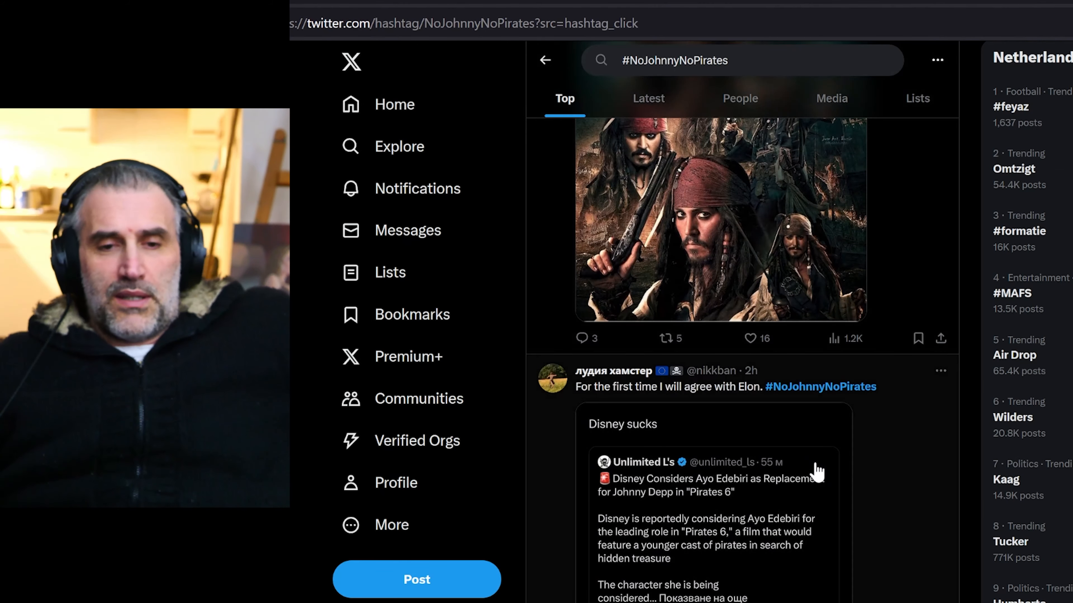
- Scroll through the Captain Jack Sparrow fan images and GIFs and view a media post
scroll("down", 3)
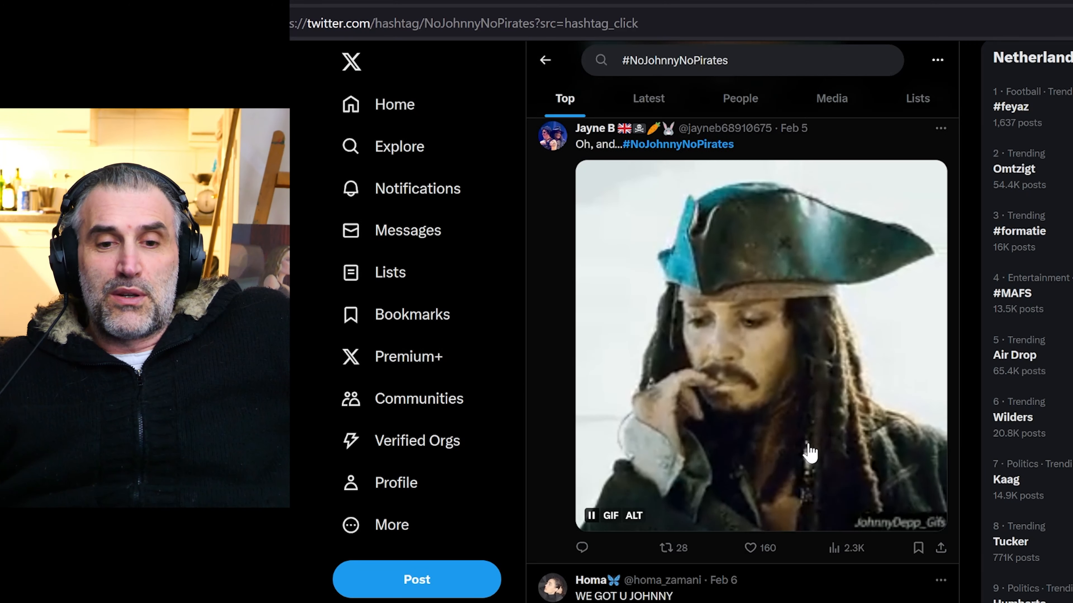
scroll("down", 3)
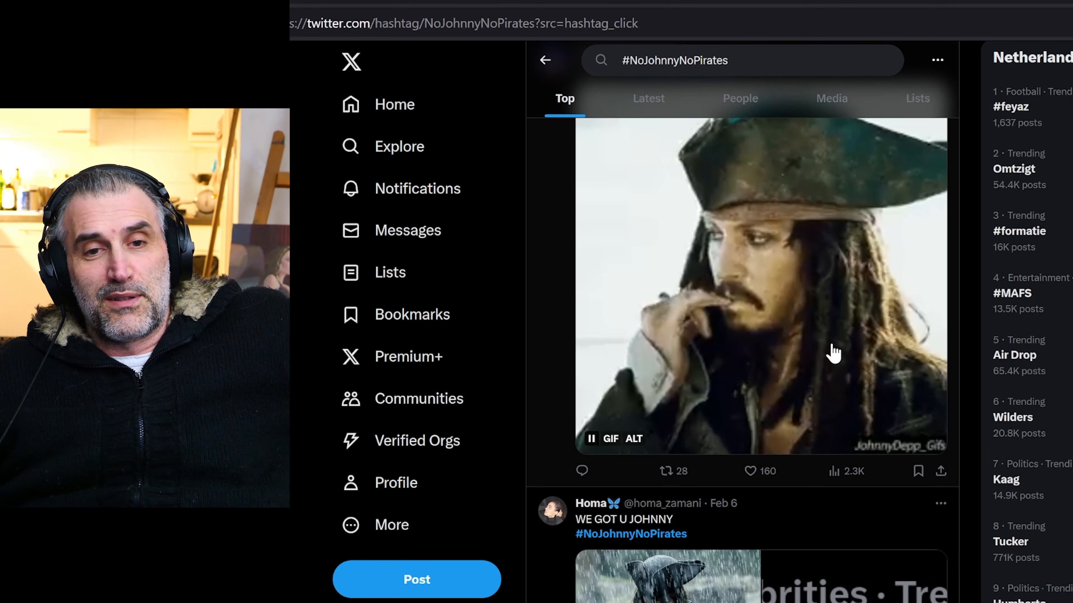
scroll("down", 3)
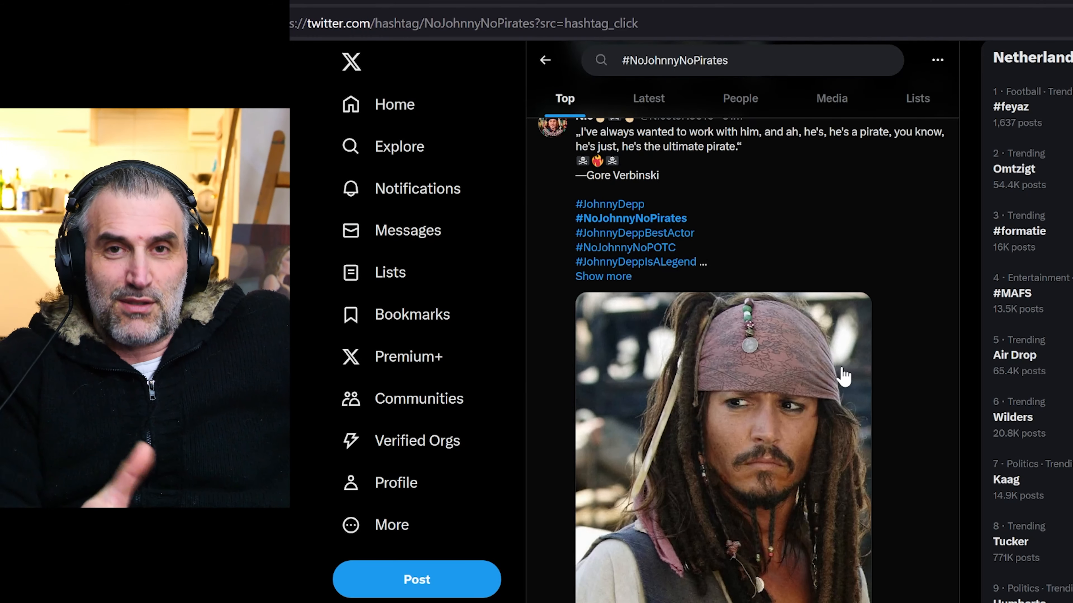
scroll("down", 3)
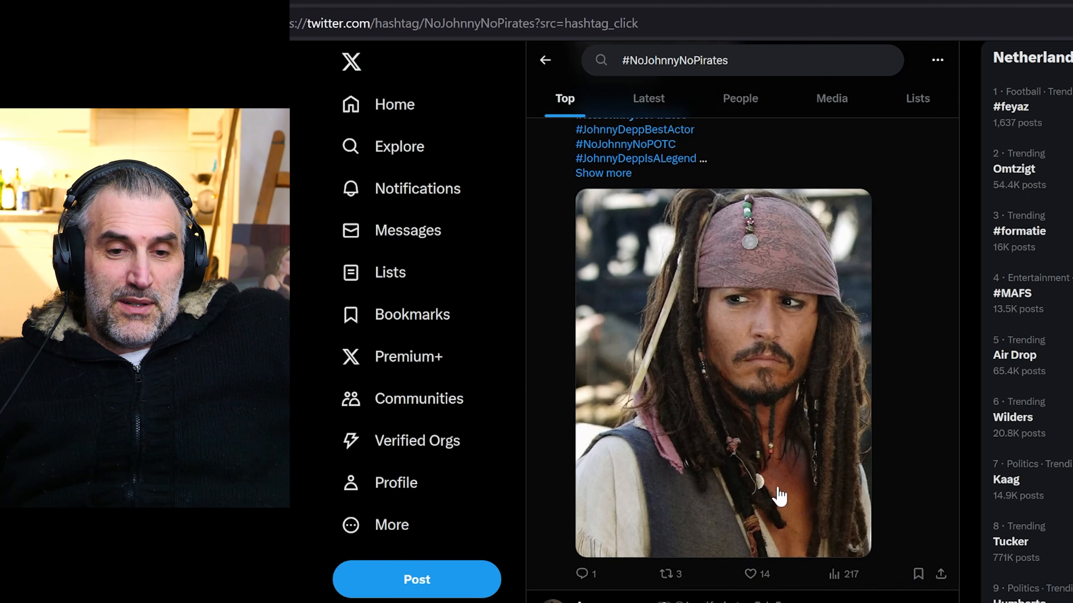
scroll("down", 3)
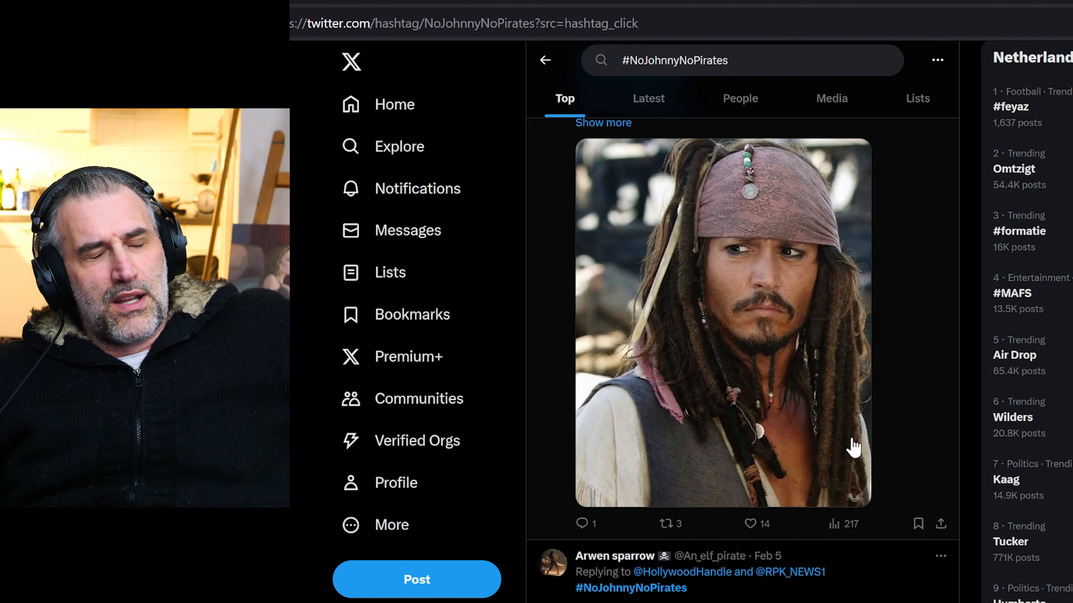
scroll("down", 3)
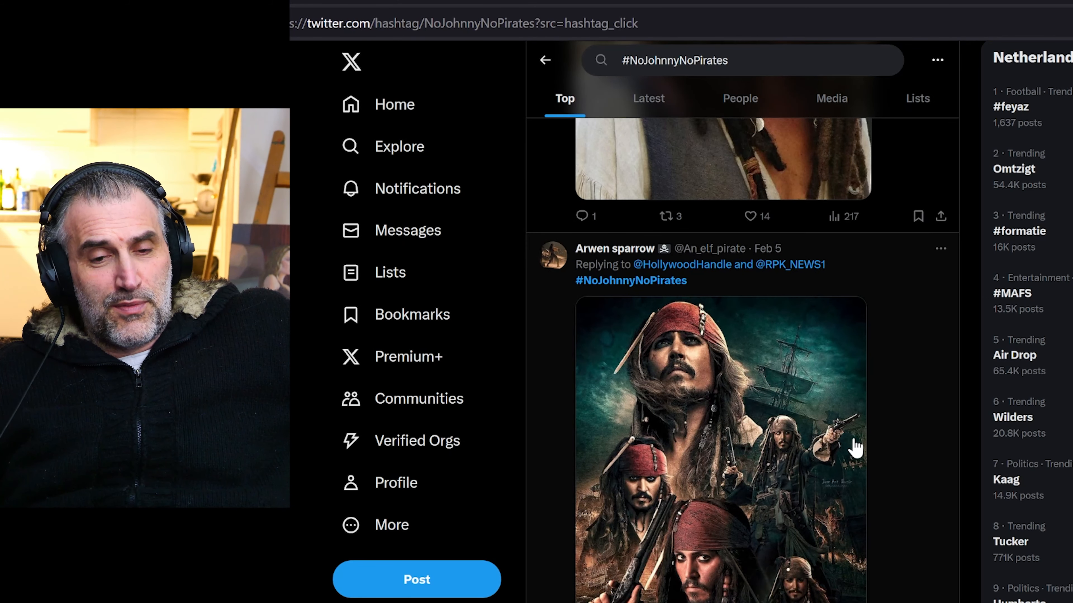
scroll("down", 3)
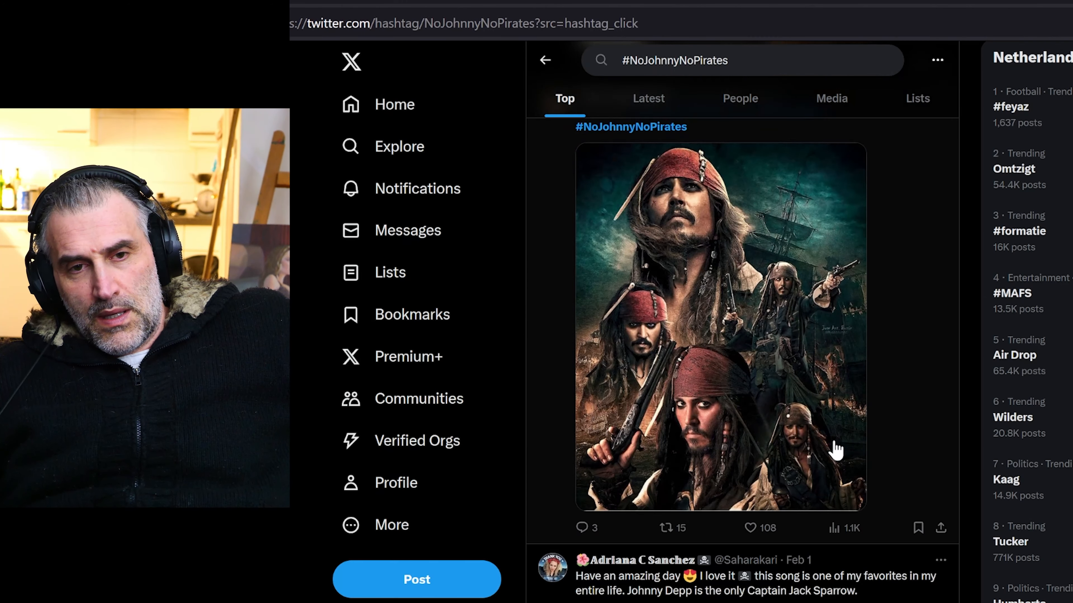
left_click(719, 325)
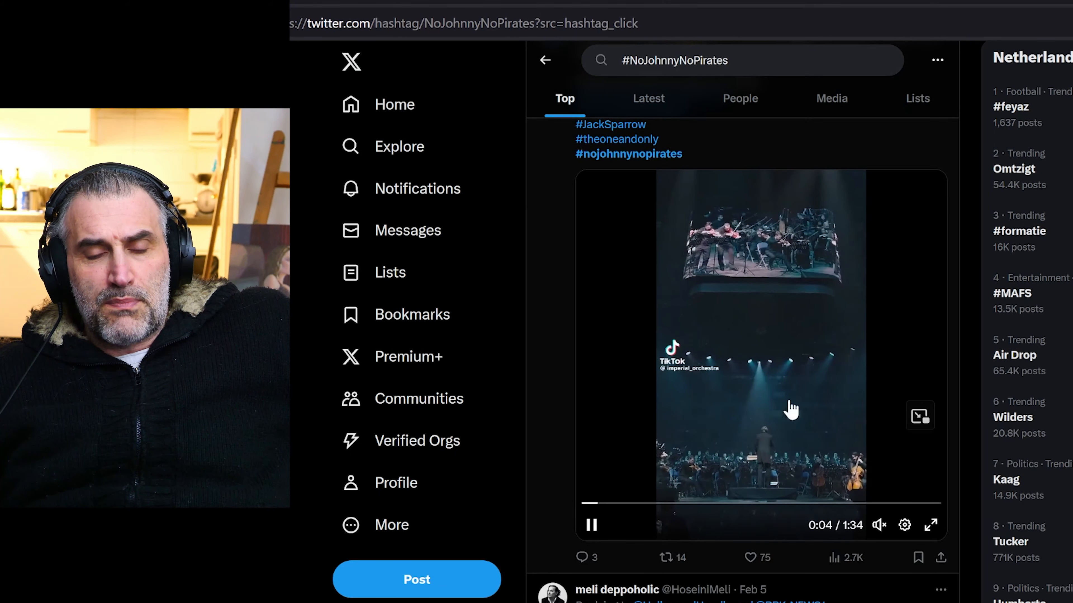
- Continue down to the Captain Jack Sparrow portrait post and the reply defending Amber Heard
scroll("down", 3)
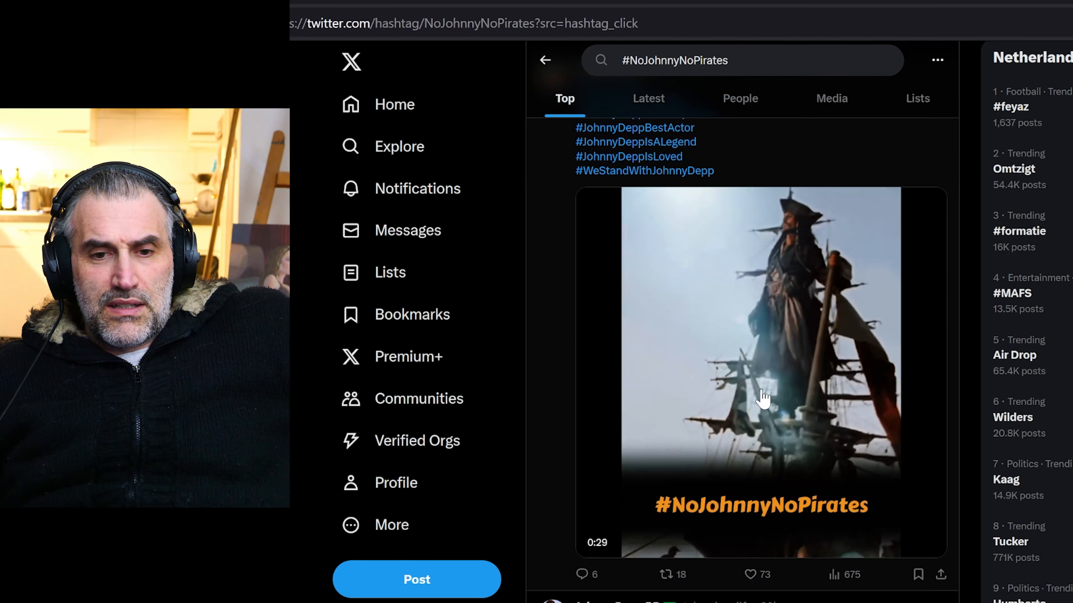
scroll("down", 3)
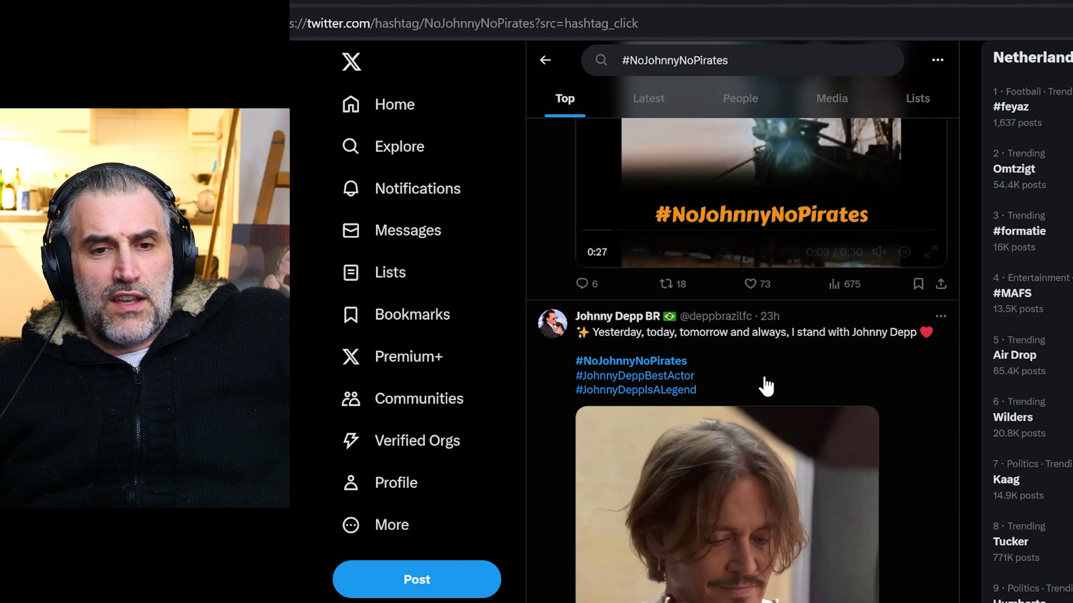
scroll("down", 3)
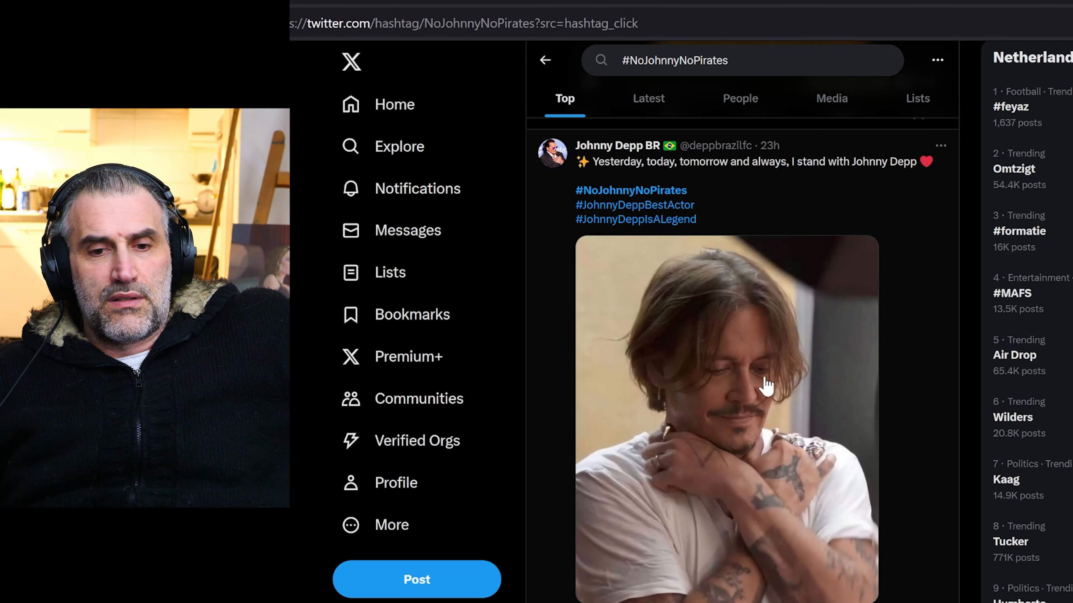
scroll("down", 3)
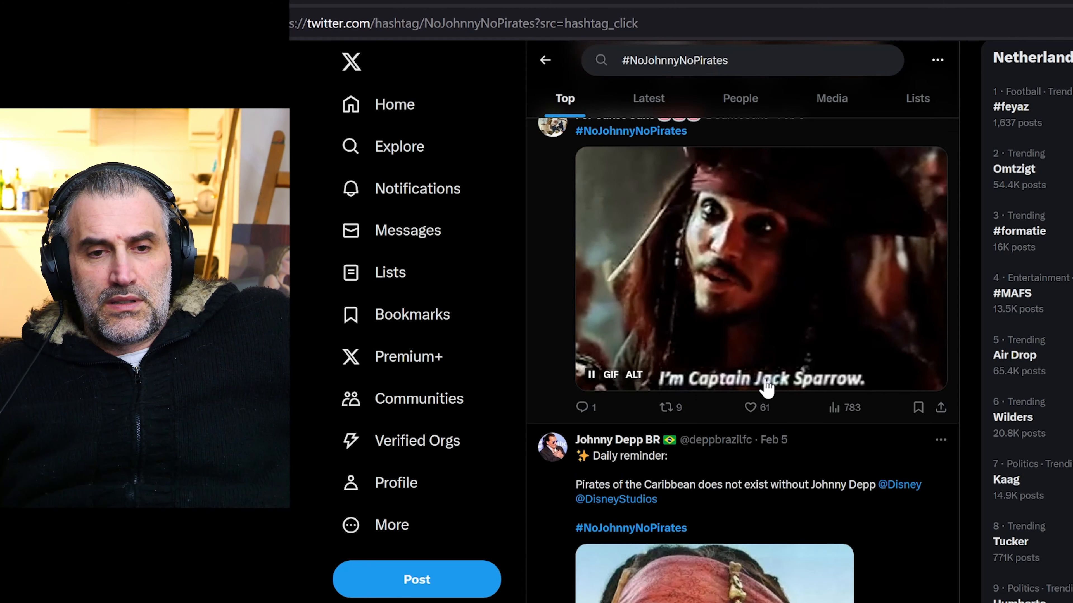
scroll("down", 3)
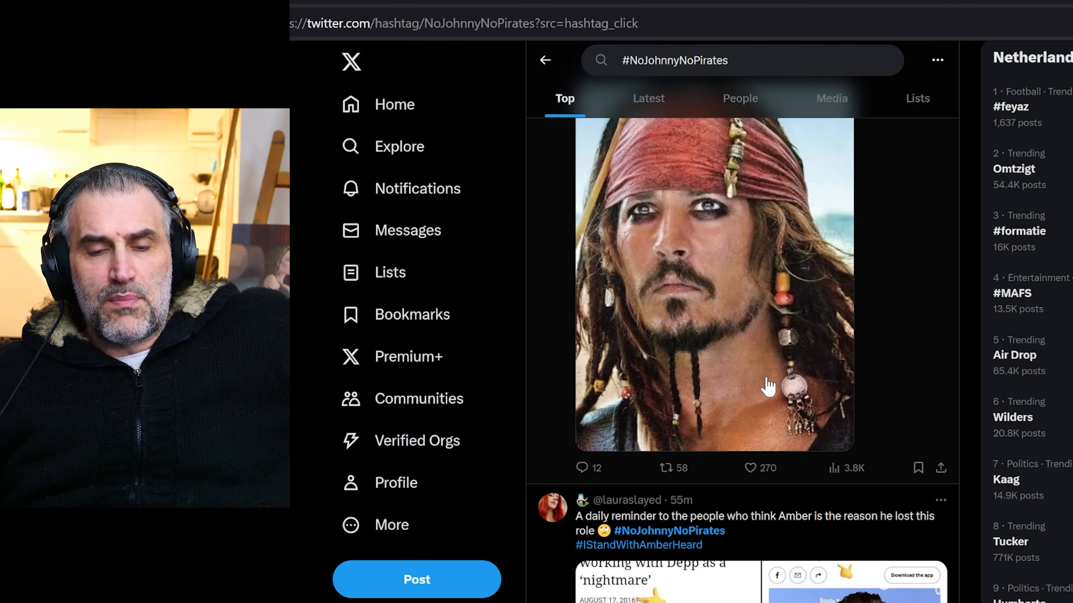